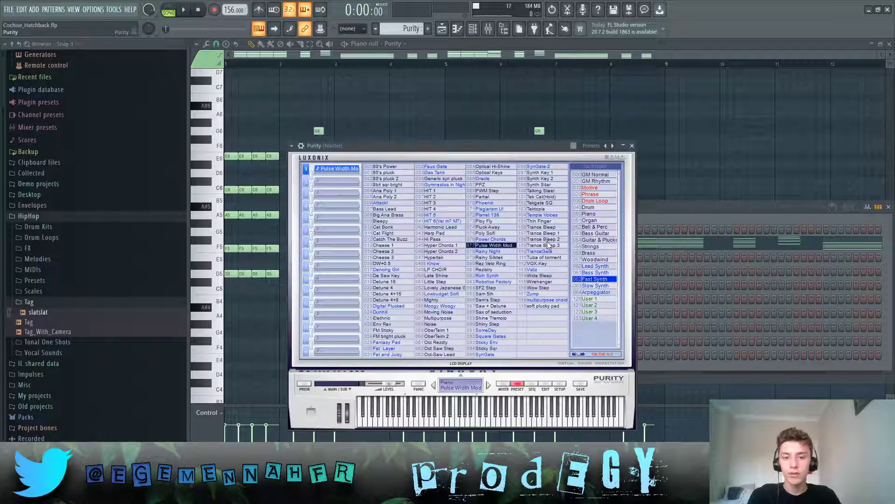
# Step: Close the Purity preset window with Pulse Width Mod and play the chord melody
pyautogui.click(632, 145)
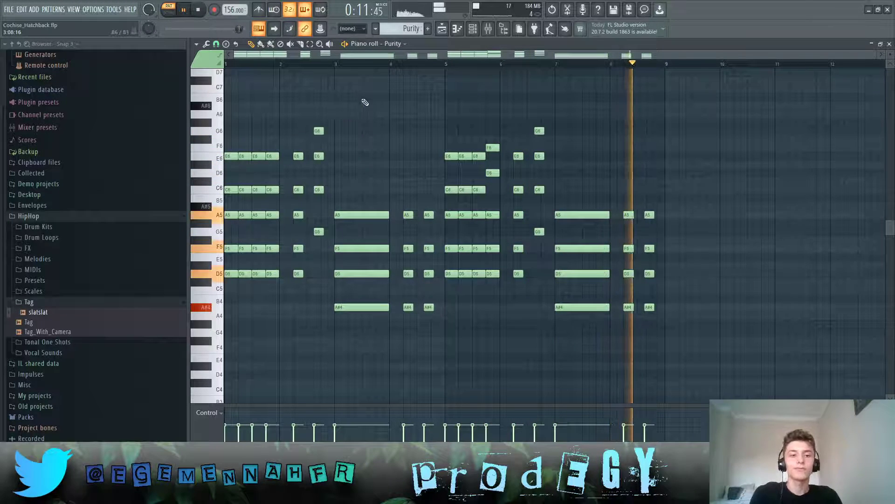
pyautogui.click(441, 29)
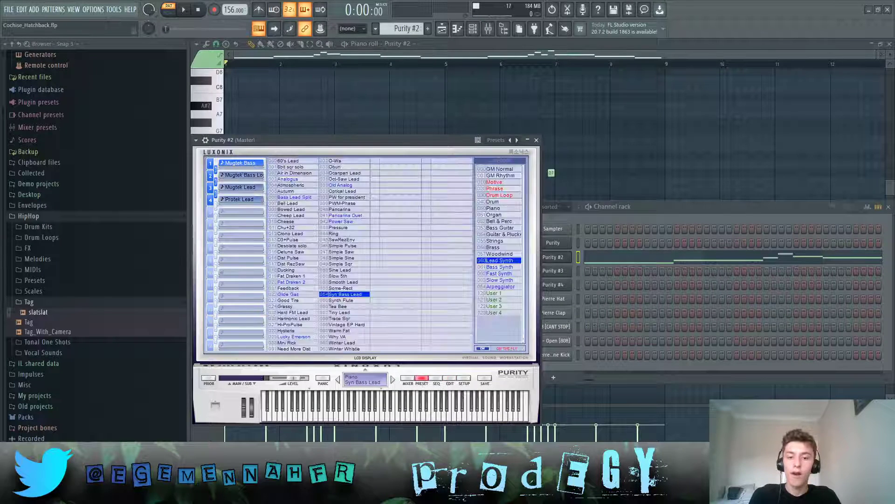
# Step: Close the Purity #2 window with Syn Bass Lead and play its lead melody
pyautogui.click(535, 140)
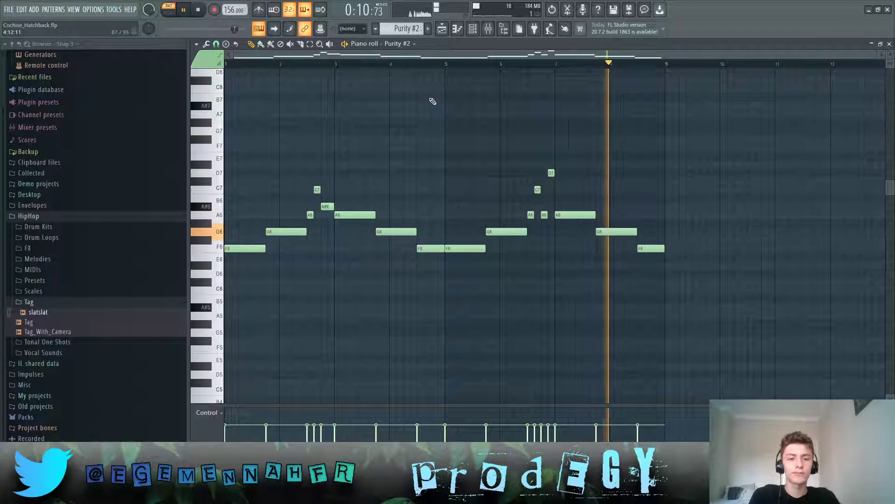
pyautogui.click(198, 9)
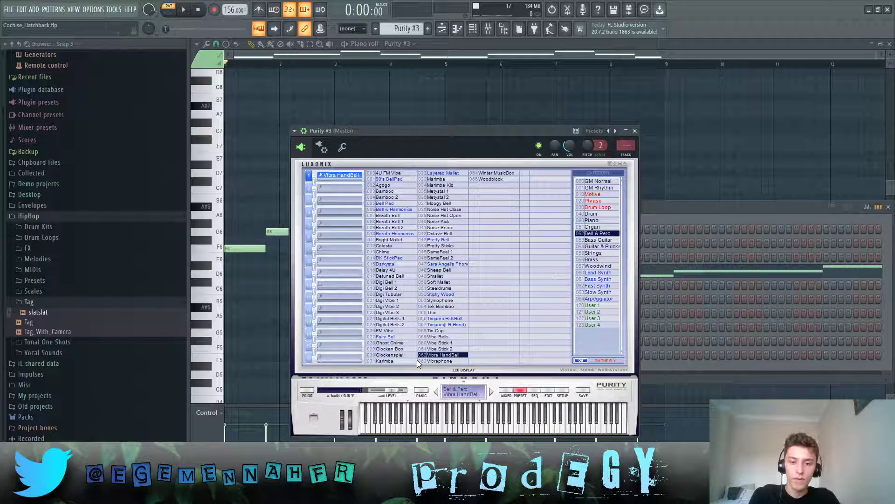
# Step: Close the Purity #3 Vibra HandBell window to reach the Playlist arrangement
pyautogui.click(635, 130)
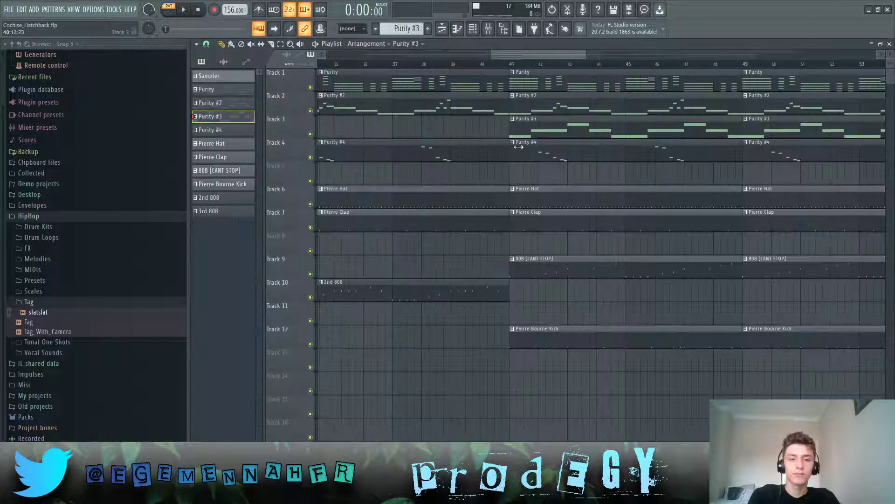
# Step: Open the Purity #4 clip from the Playlist, close its PWM-Phase preset window and play it
pyautogui.doubleClick(331, 142)
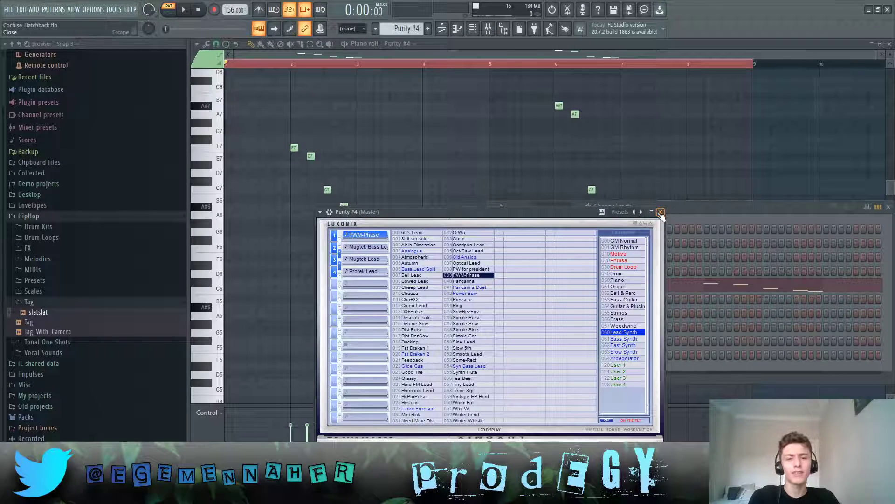
pyautogui.click(659, 212)
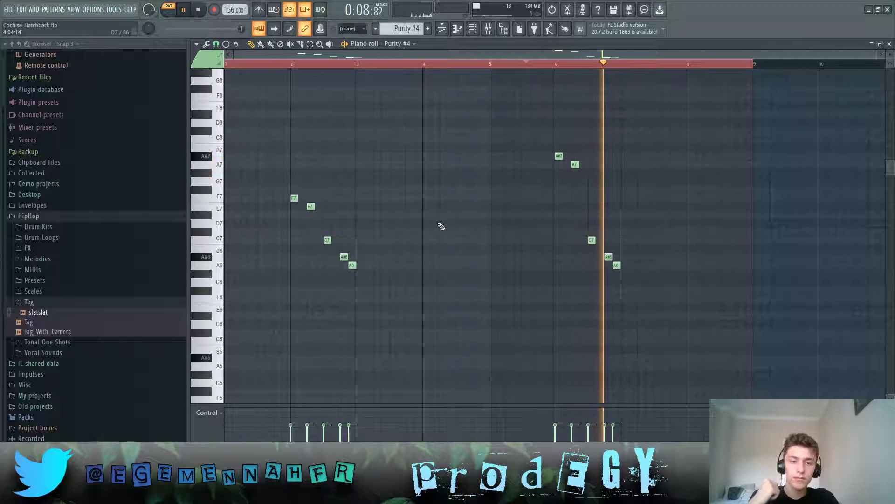
pyautogui.click(441, 28)
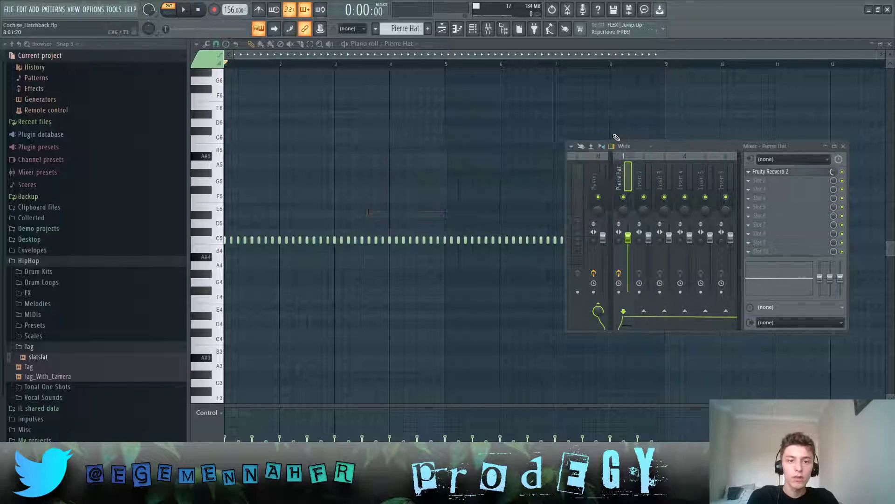
# Step: Close the hi-hat mixer insert with Fruity Reeverb 2 and play the Pierre Hat roll
pyautogui.click(184, 9)
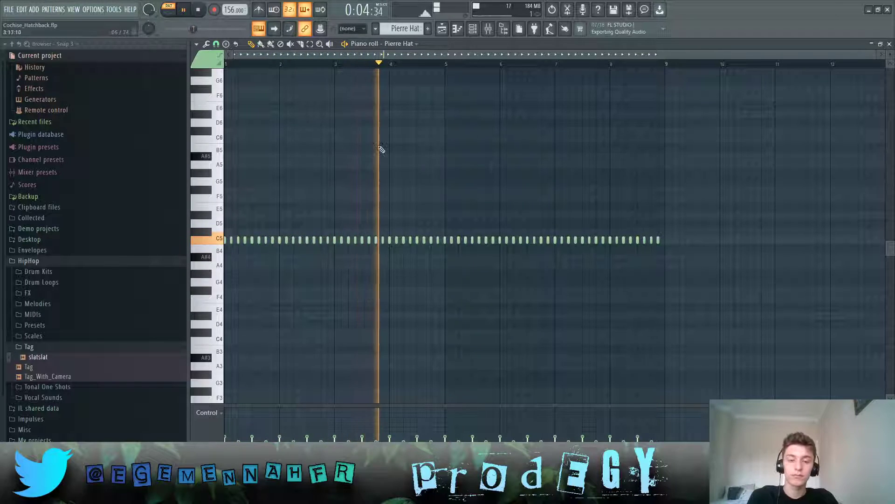
pyautogui.click(197, 10)
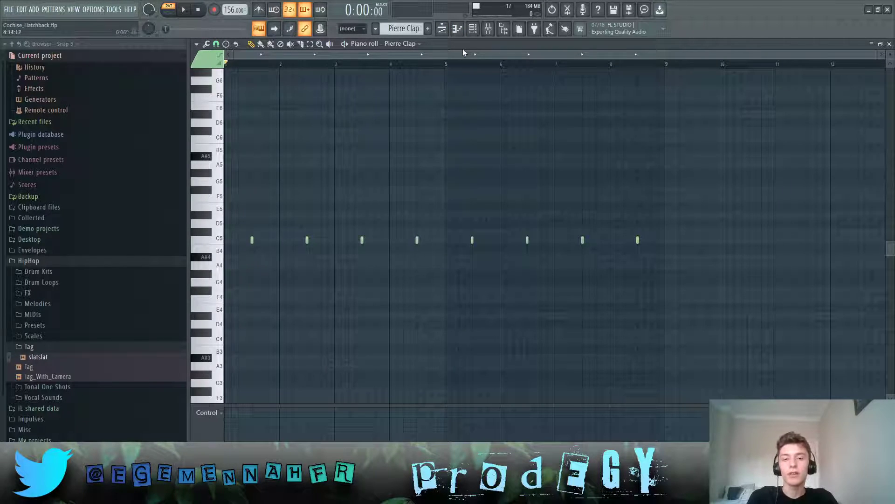
# Step: Play the Pierre Clap pattern with its eight evenly spaced claps
pyautogui.click(472, 29)
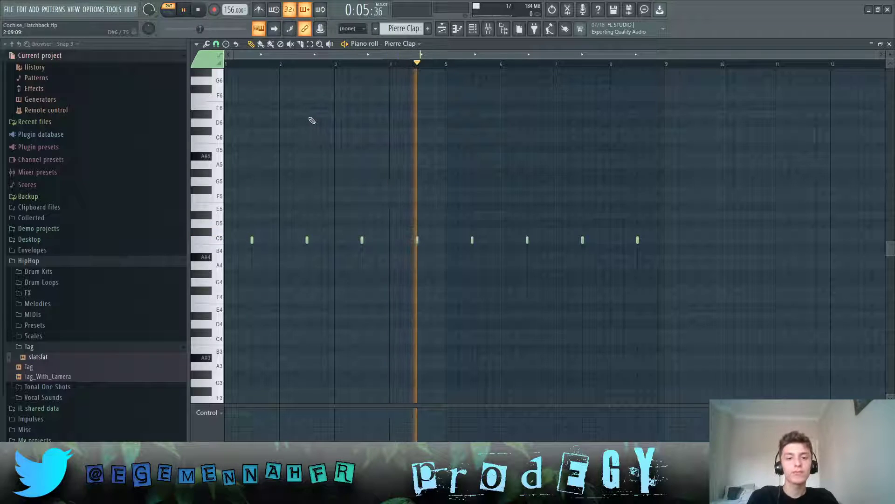
pyautogui.click(441, 29)
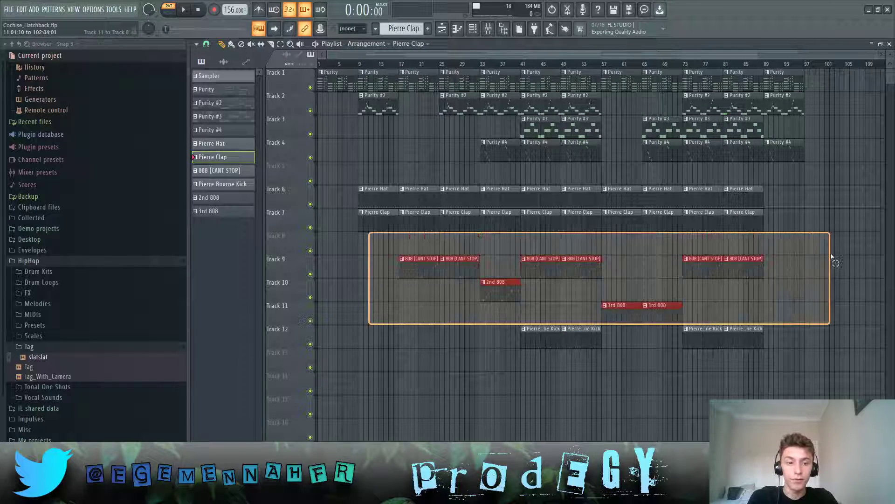
# Step: Open the 808 [CANT STOP] pattern from the Playlist and play its bass line
pyautogui.click(400, 320)
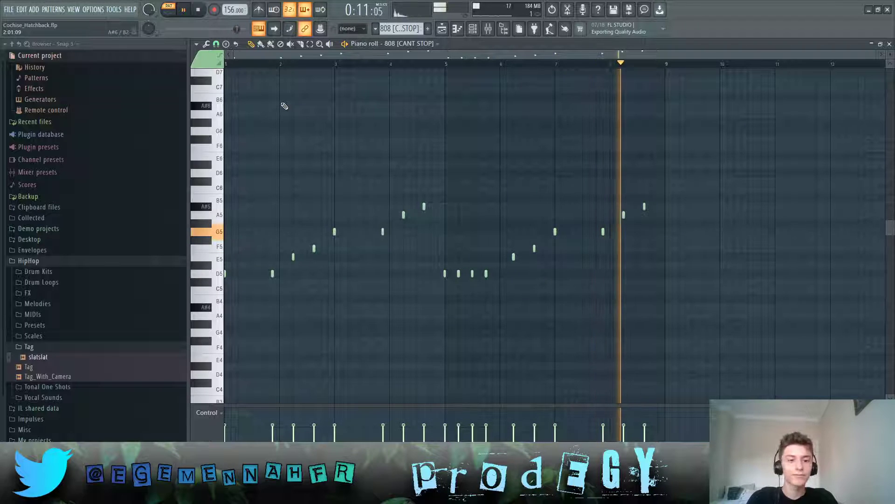
pyautogui.click(197, 9)
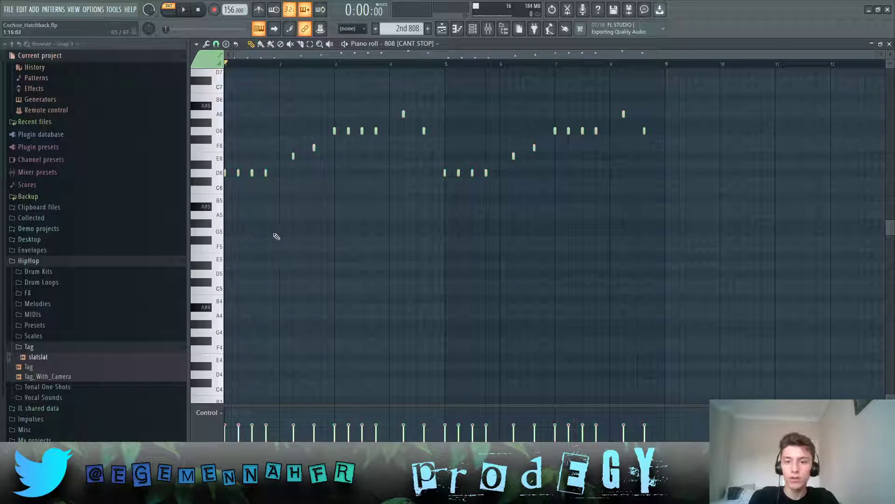
# Step: Scroll the 2nd 808 pattern's piano roll to view its notes
pyautogui.scroll(-3)
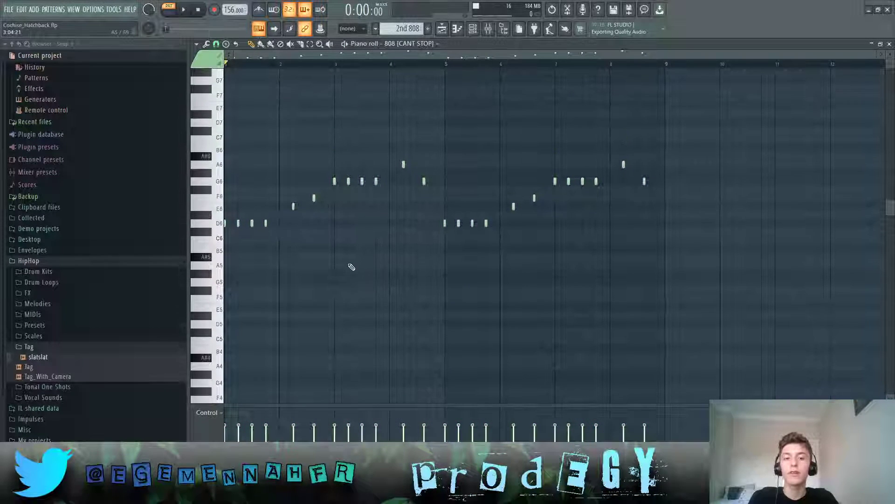
pyautogui.click(184, 9)
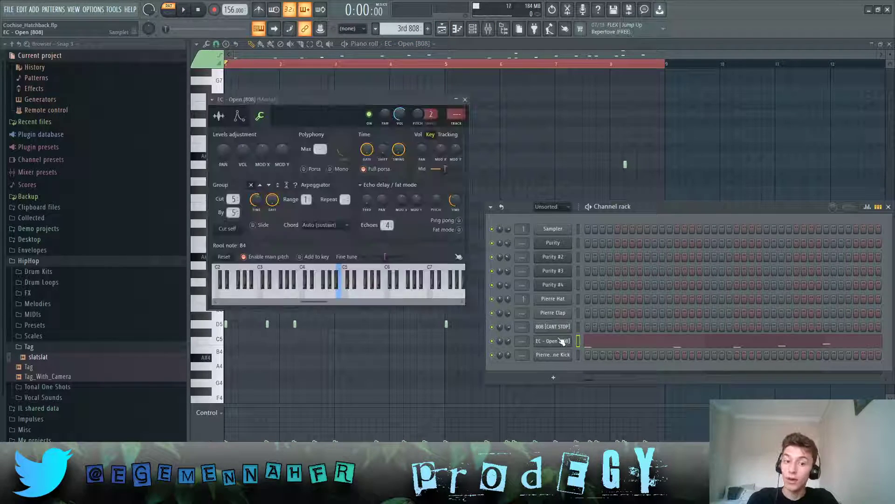
# Step: Check the EC - Open [808] Sample and Misc tabs, view 808 [CANT STOP] settings, and close them
pyautogui.click(218, 115)
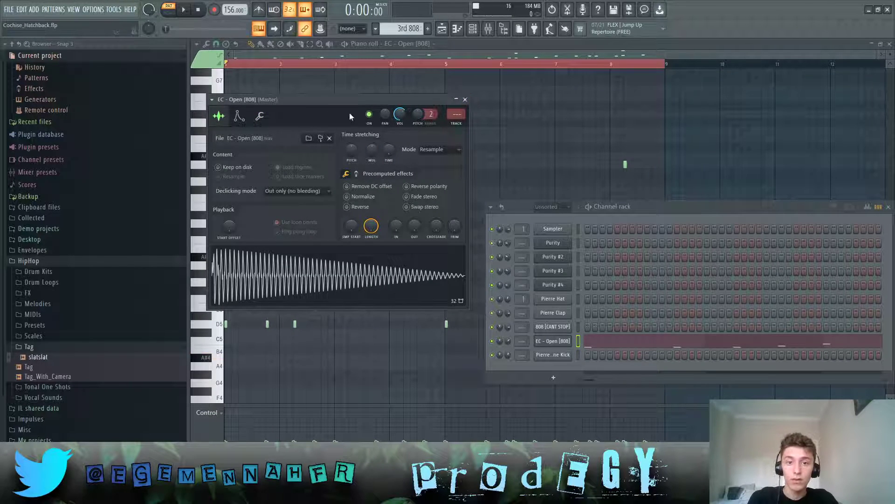
pyautogui.click(259, 116)
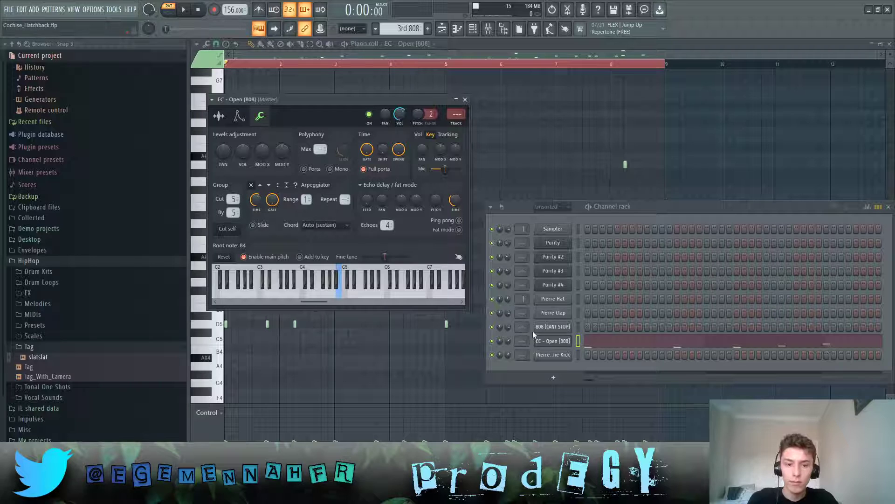
pyautogui.click(551, 326)
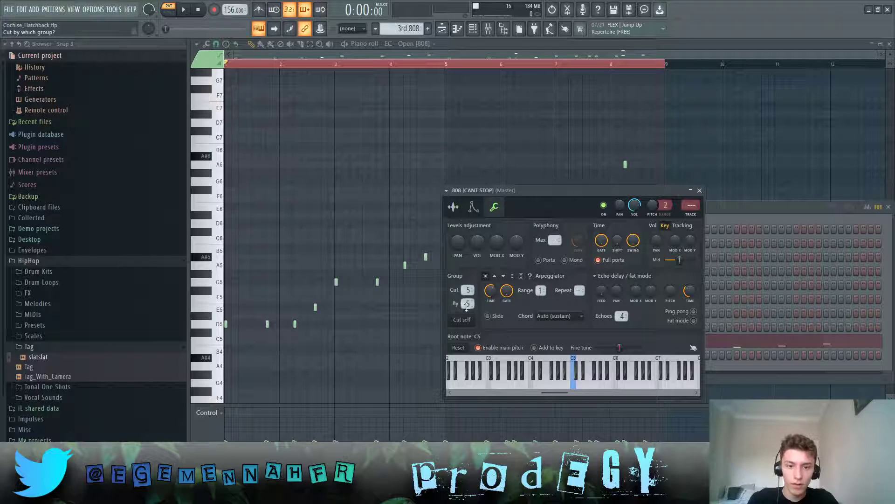
pyautogui.click(699, 189)
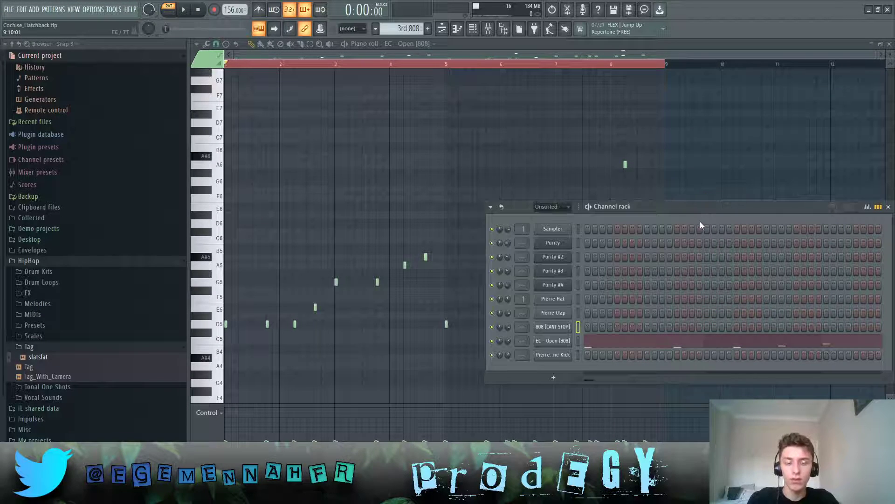
# Step: Close the Channel Rack and inspect the 3rd 808 pattern's notes in the piano roll
pyautogui.click(889, 206)
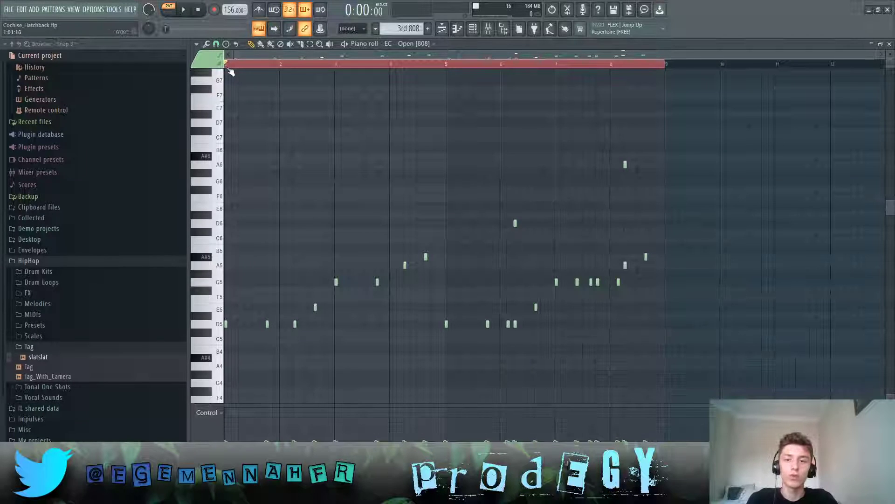
pyautogui.scroll(-3)
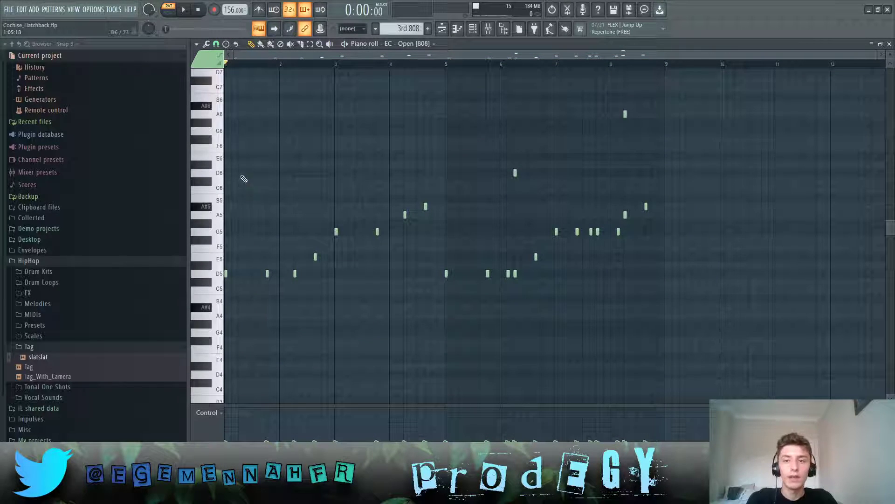
pyautogui.click(183, 9)
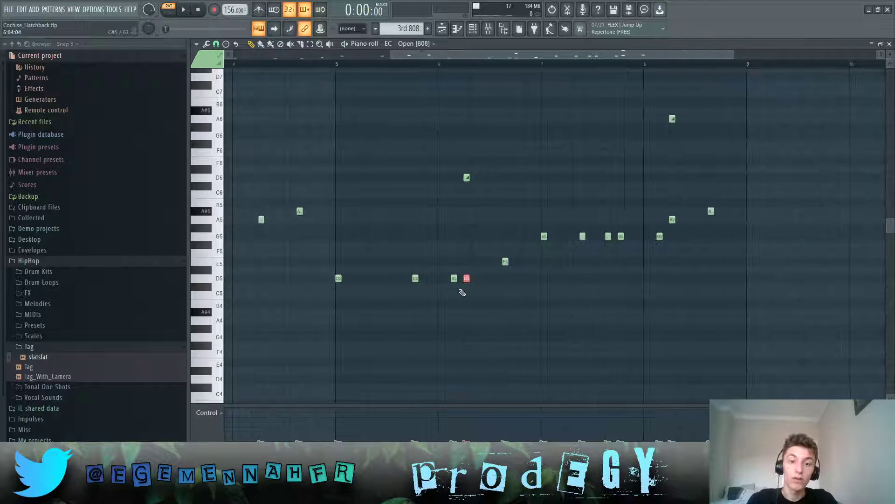
pyautogui.click(441, 29)
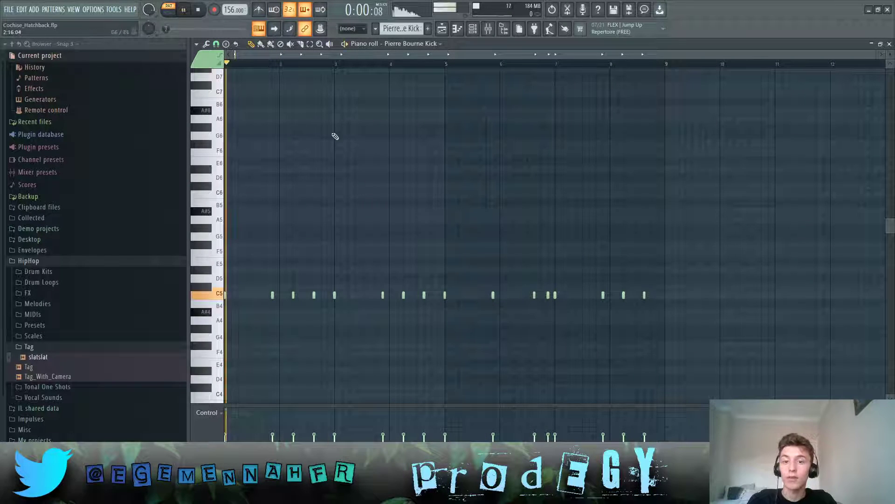
# Step: Play back the Pierre Bourne Kick pattern and return to the full arrangement
pyautogui.press('space')
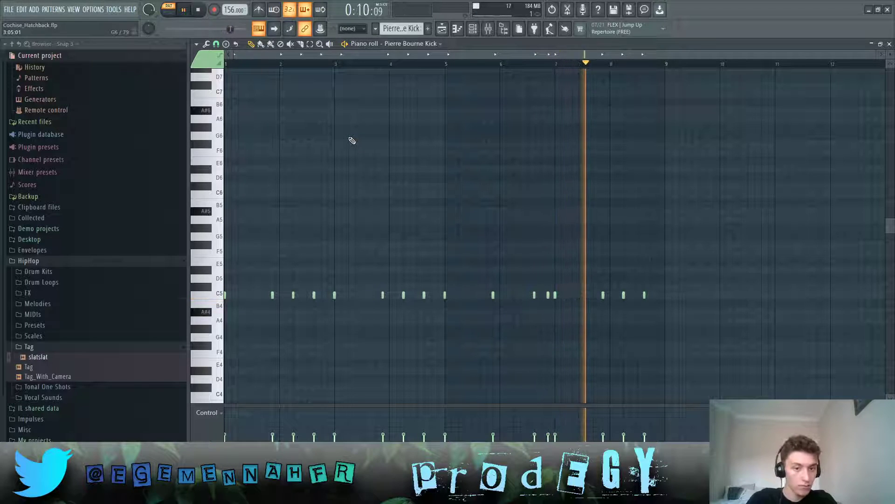
pyautogui.click(198, 10)
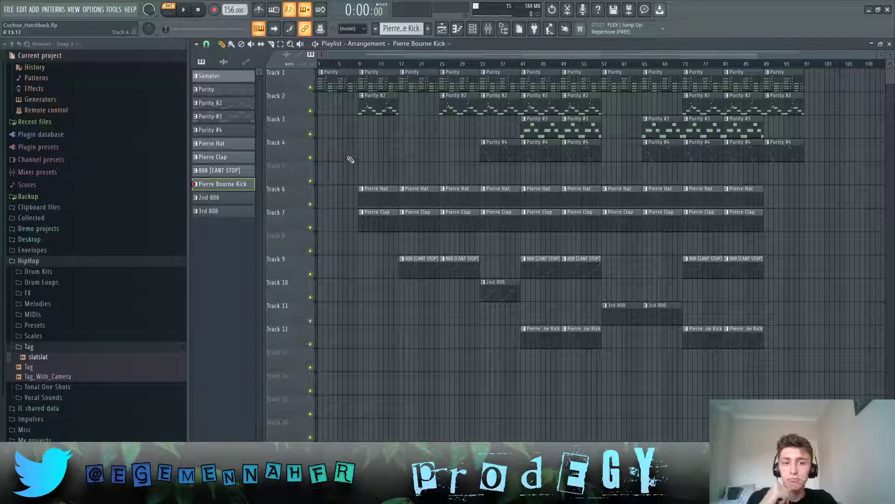
# Step: Scroll through the playlist tracks to review the whole arrangement
pyautogui.scroll(-3)
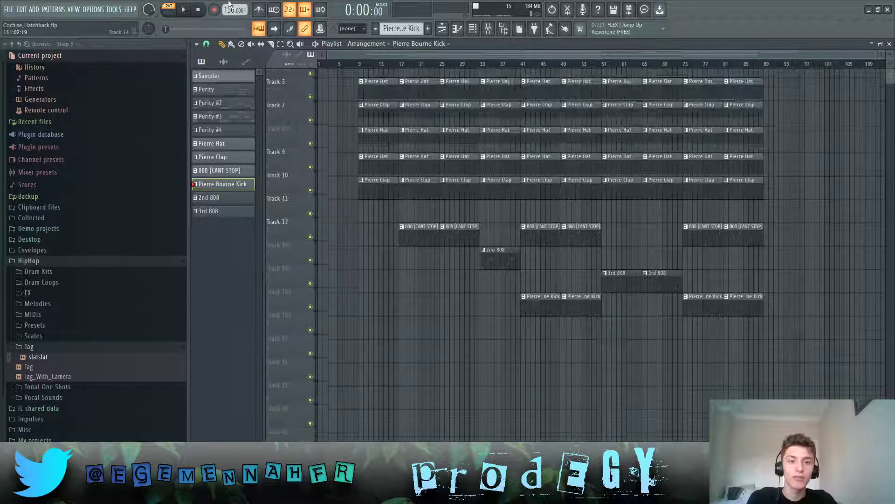
pyautogui.scroll(3)
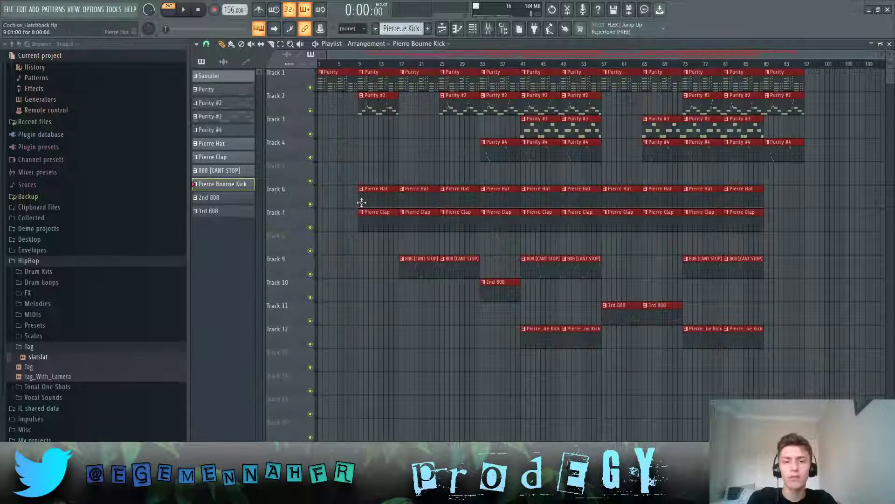